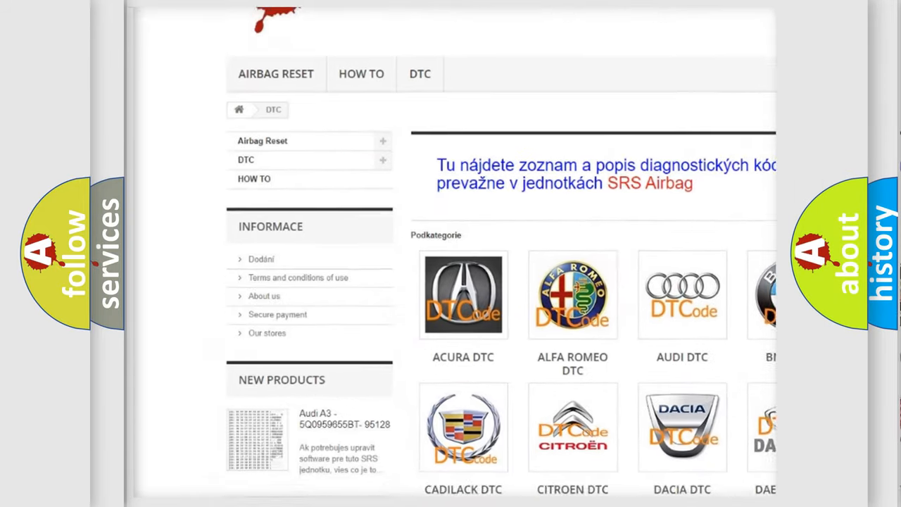
scroll(down, 3)
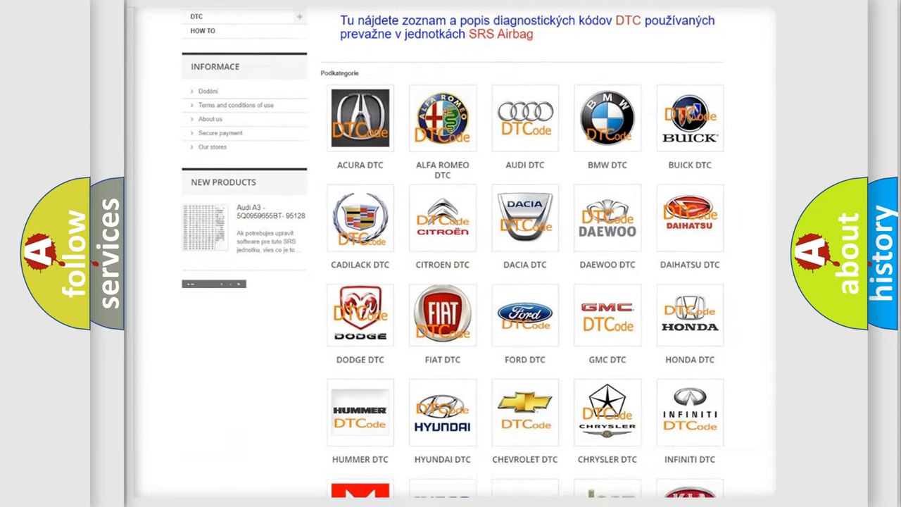
scroll(down, 3)
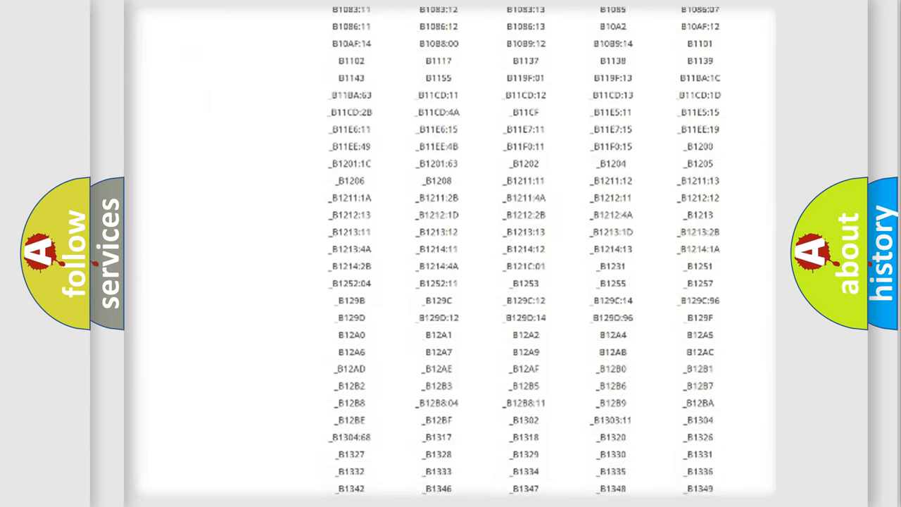
scroll(down, 3)
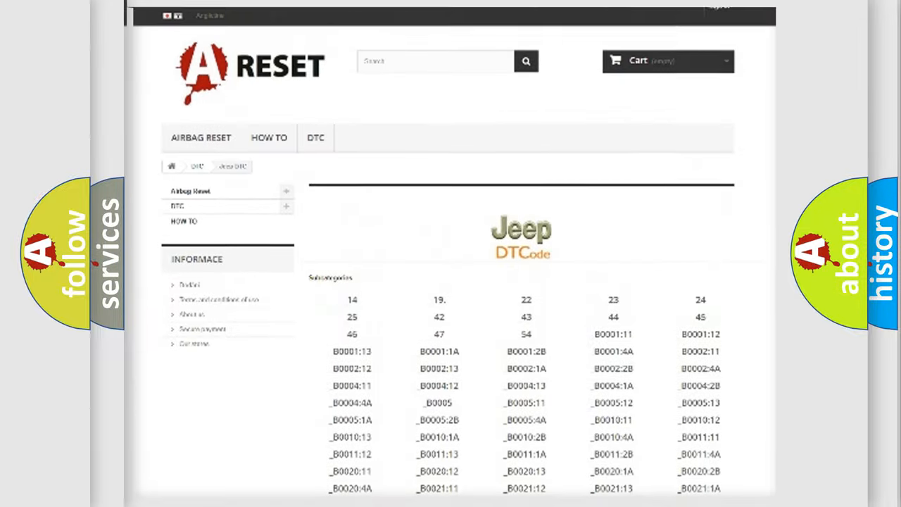
scroll(up, 3)
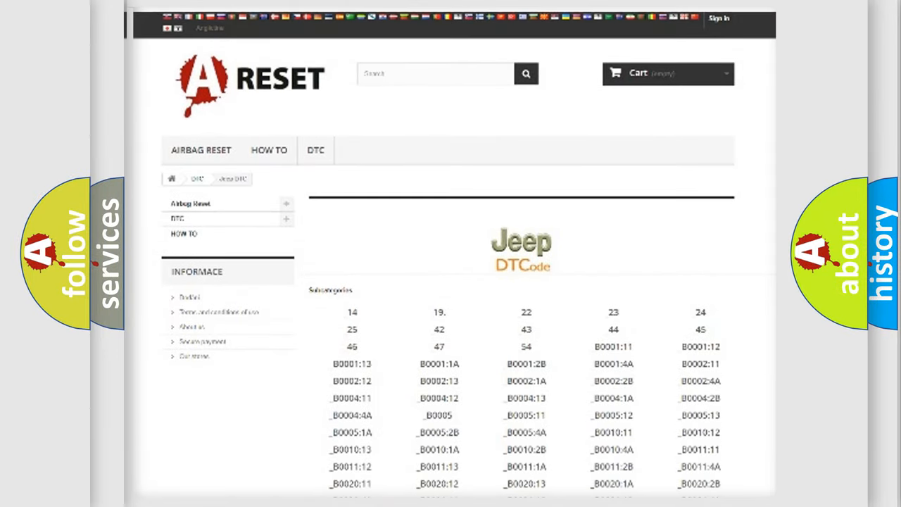